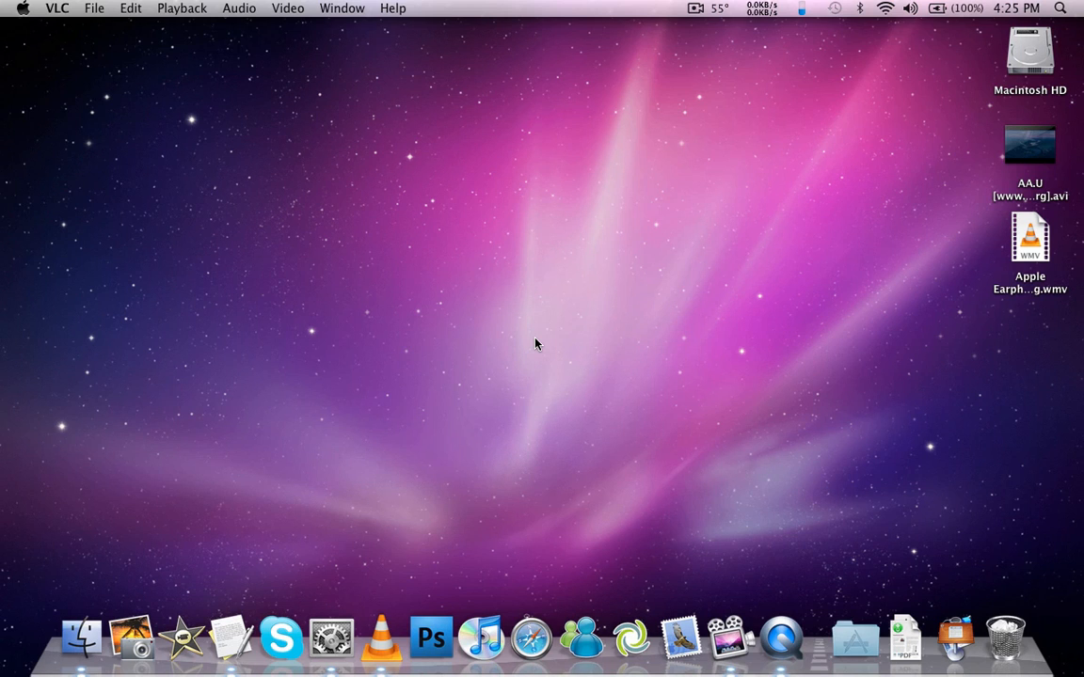
Step: Show the Perian preference pane's General settings, confirming version 1.1.4 is installed
{"action": "left_click", "coordinate": [331, 646]}
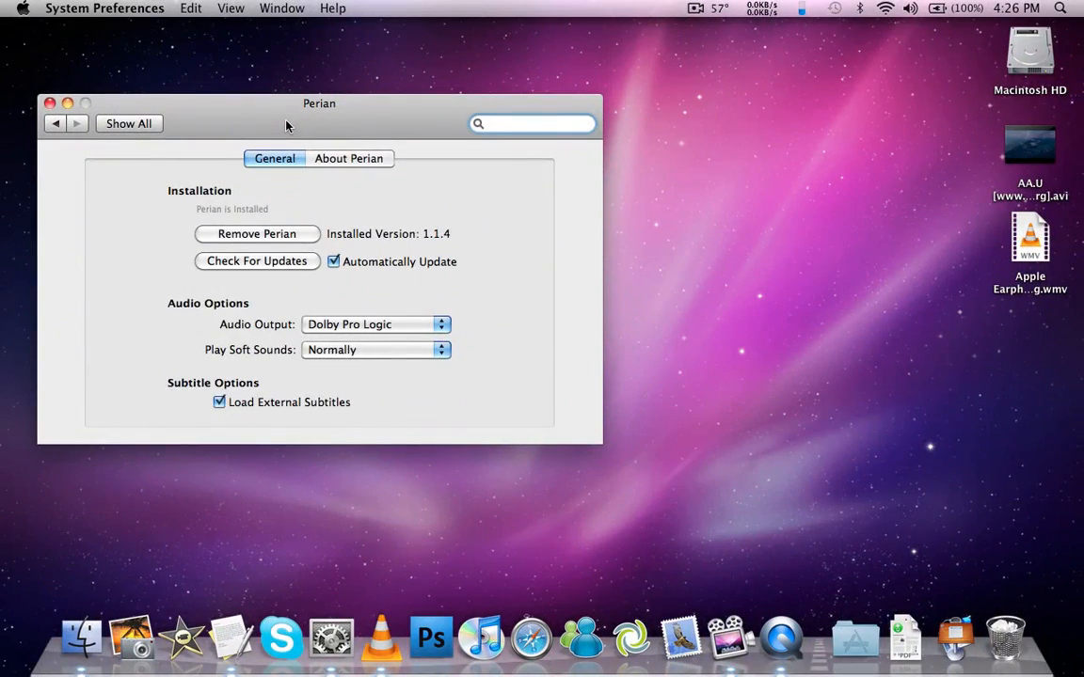
{"action": "left_click", "coordinate": [531, 123]}
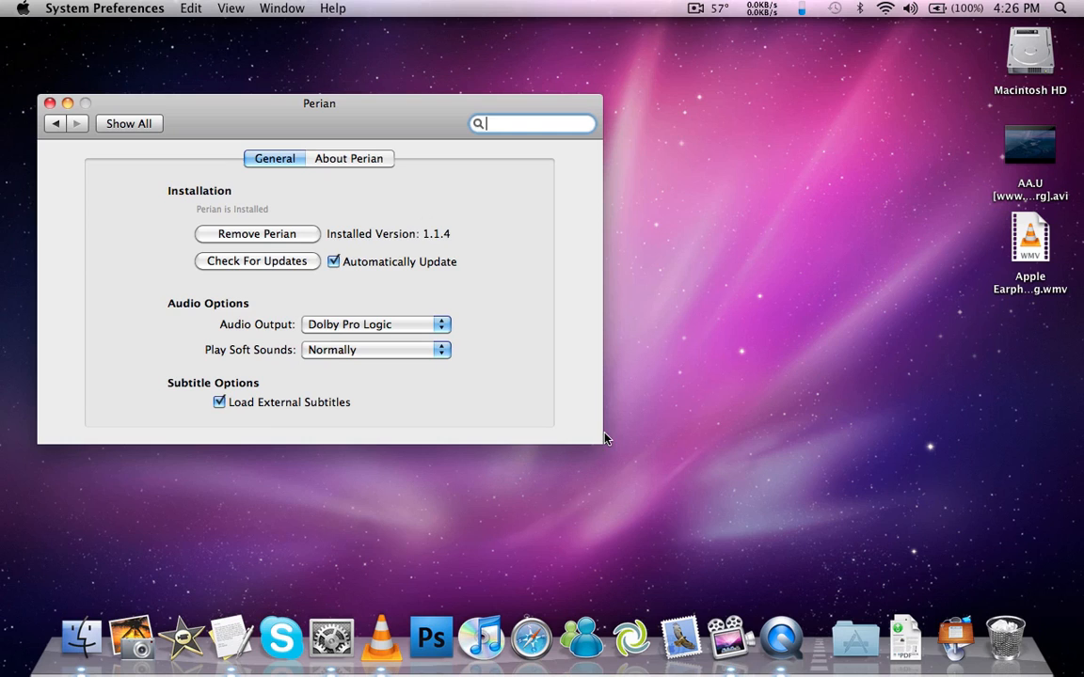
{"action": "mouse_move", "coordinate": [597, 442]}
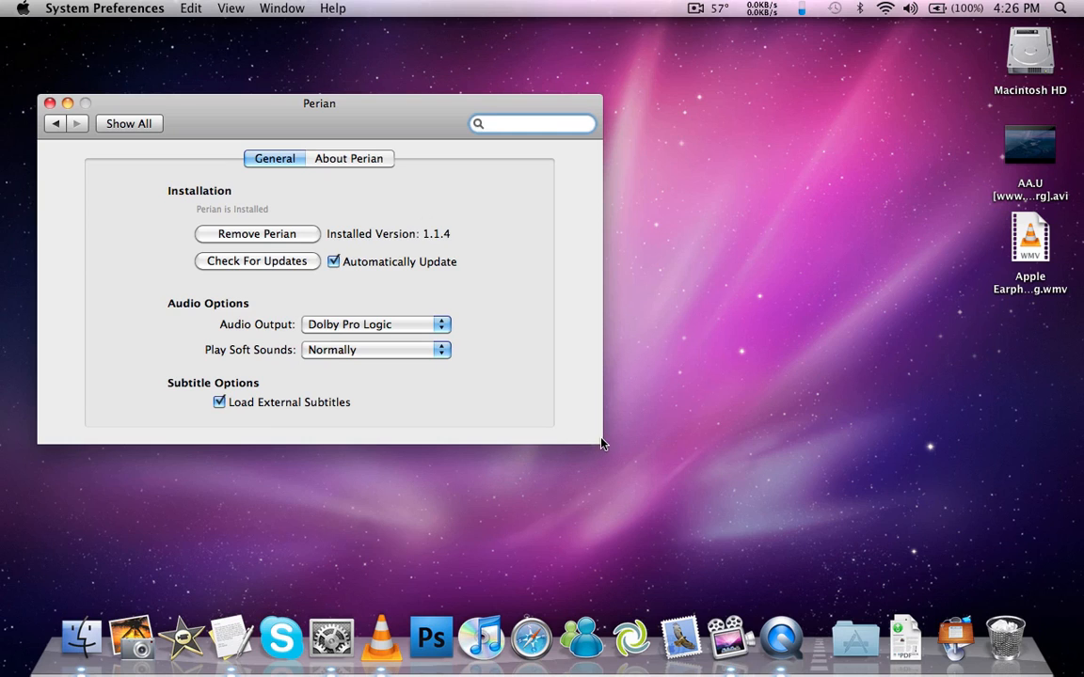
{"action": "mouse_move", "coordinate": [371, 481]}
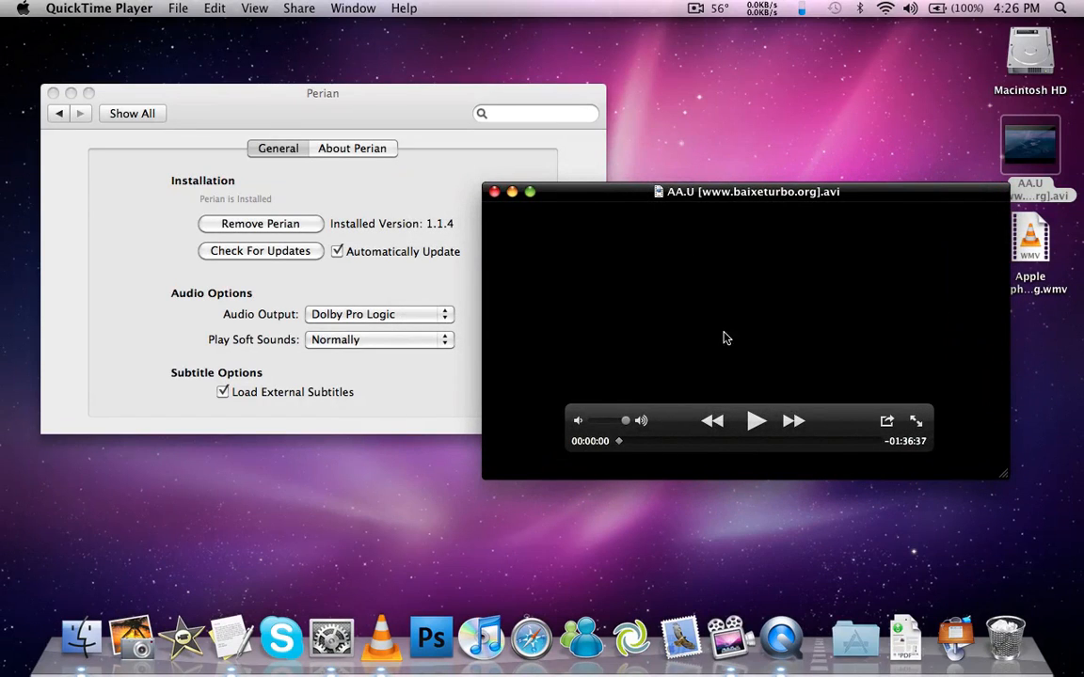
{"action": "mouse_move", "coordinate": [756, 421]}
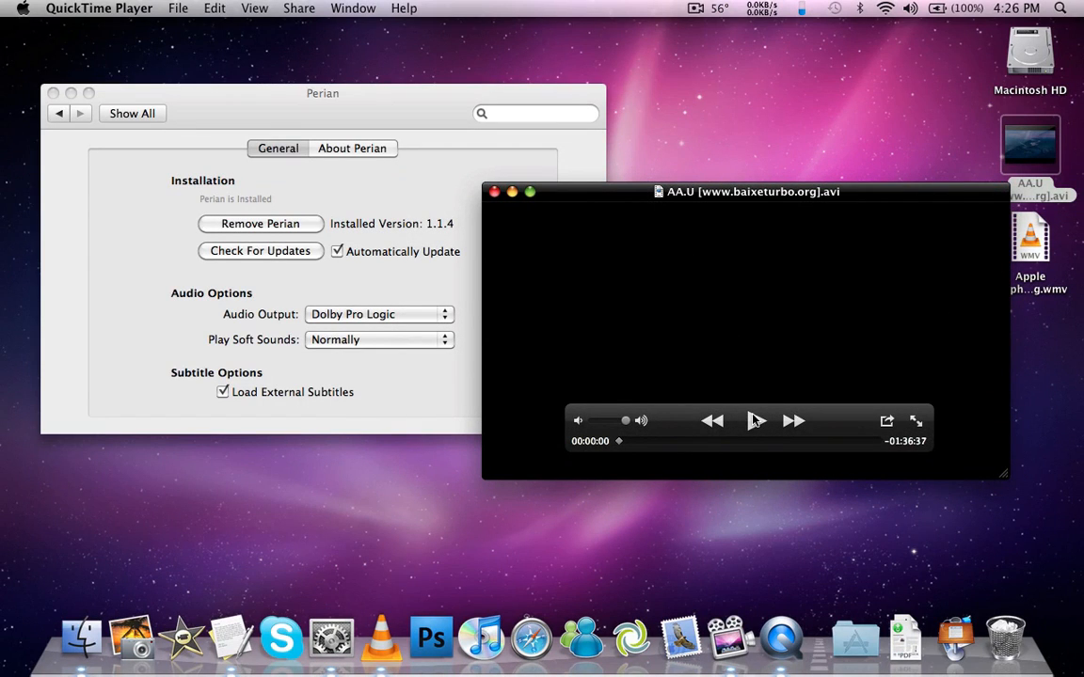
{"action": "mouse_move", "coordinate": [739, 431]}
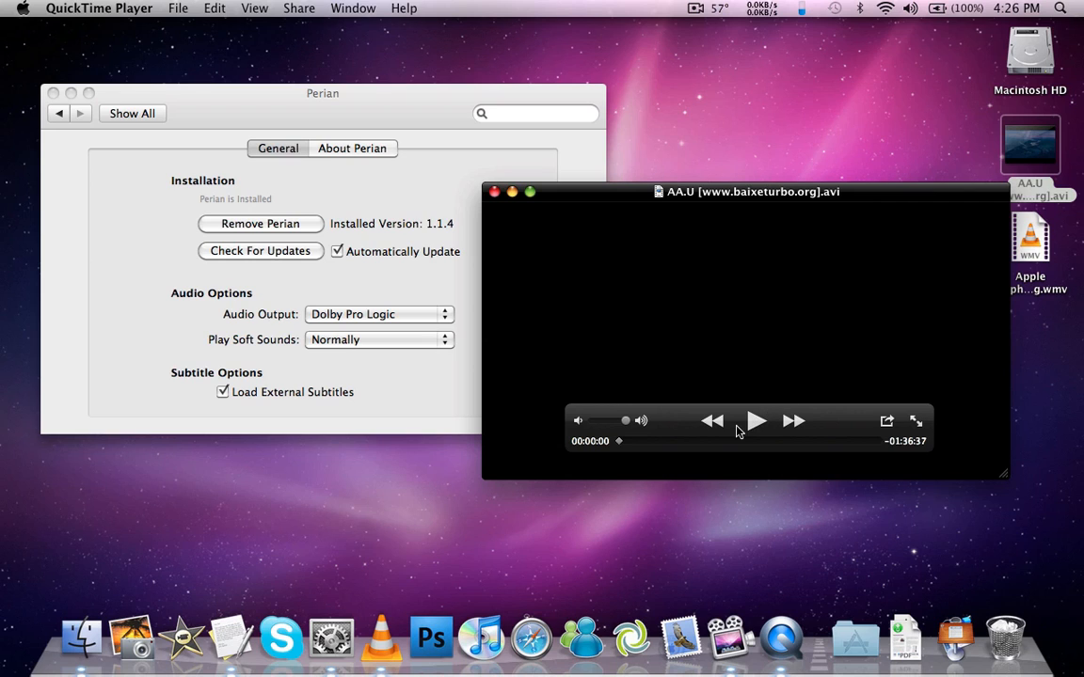
{"action": "mouse_move", "coordinate": [751, 425]}
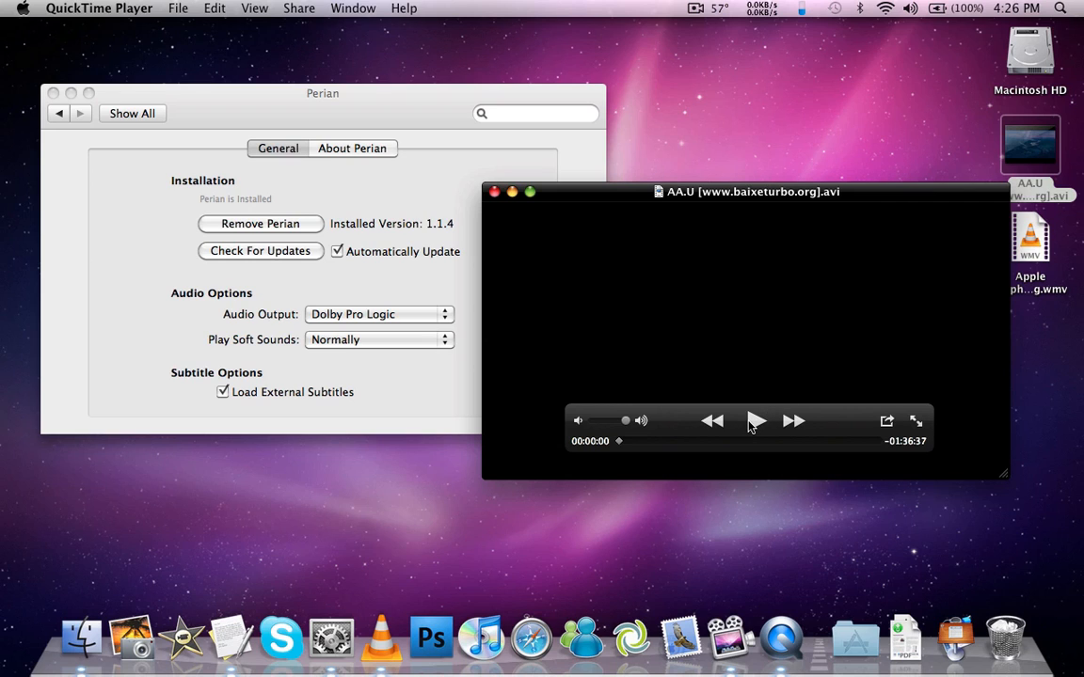
Step: Play the AVI movie in QuickTime, resume from later in the film, pause, and close it
{"action": "left_click", "coordinate": [753, 420]}
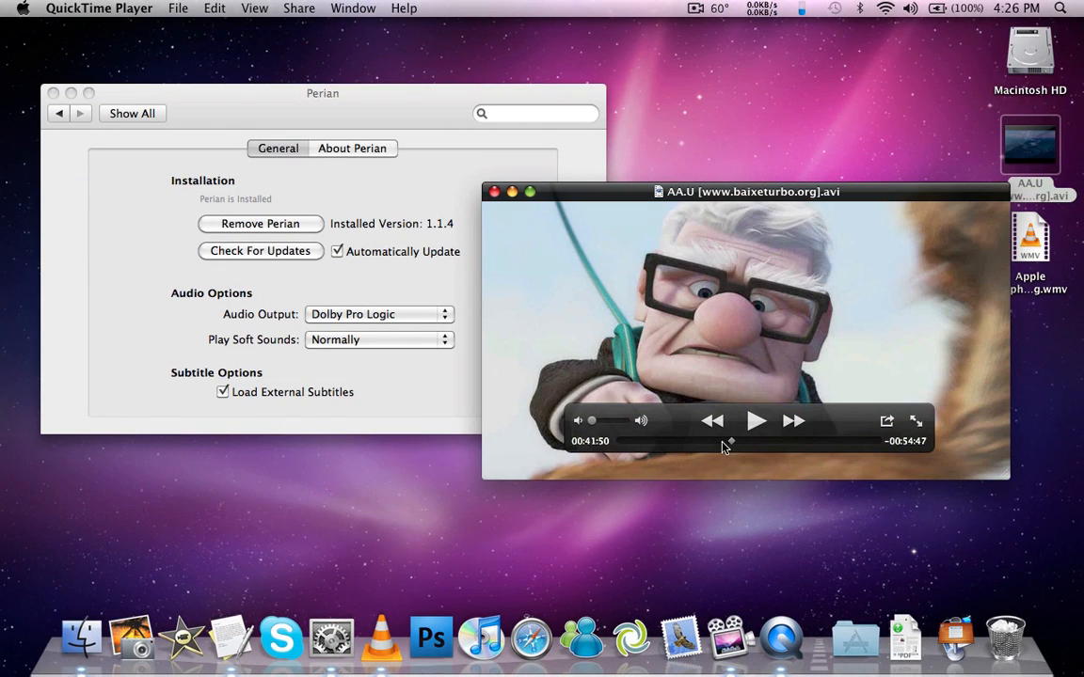
{"action": "left_click", "coordinate": [753, 421]}
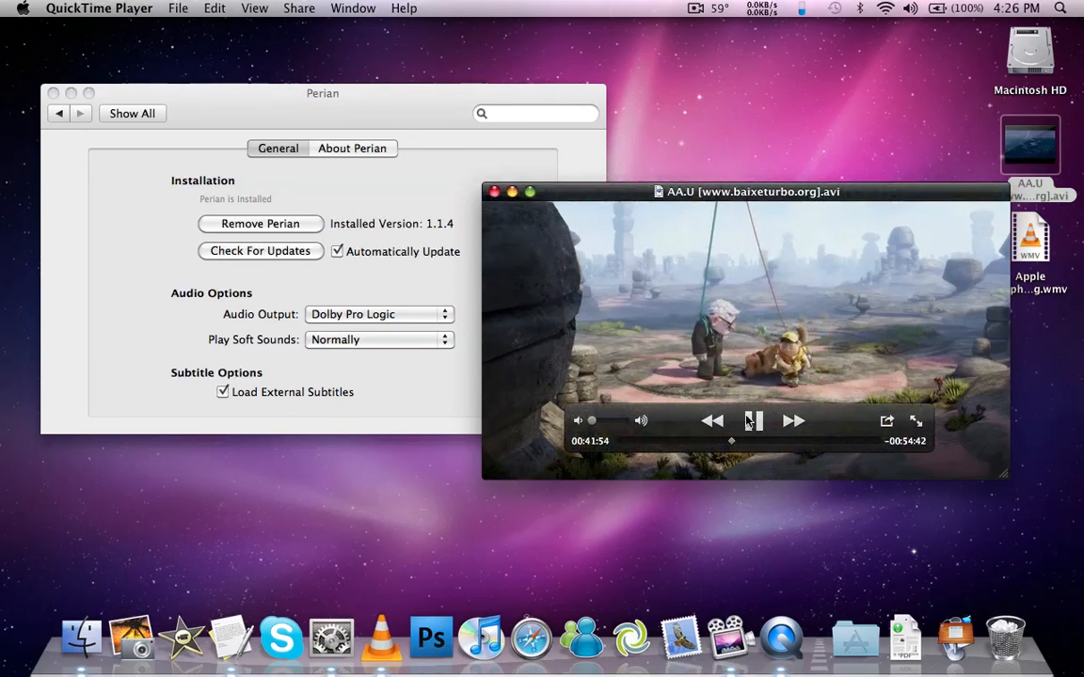
{"action": "left_click", "coordinate": [754, 420]}
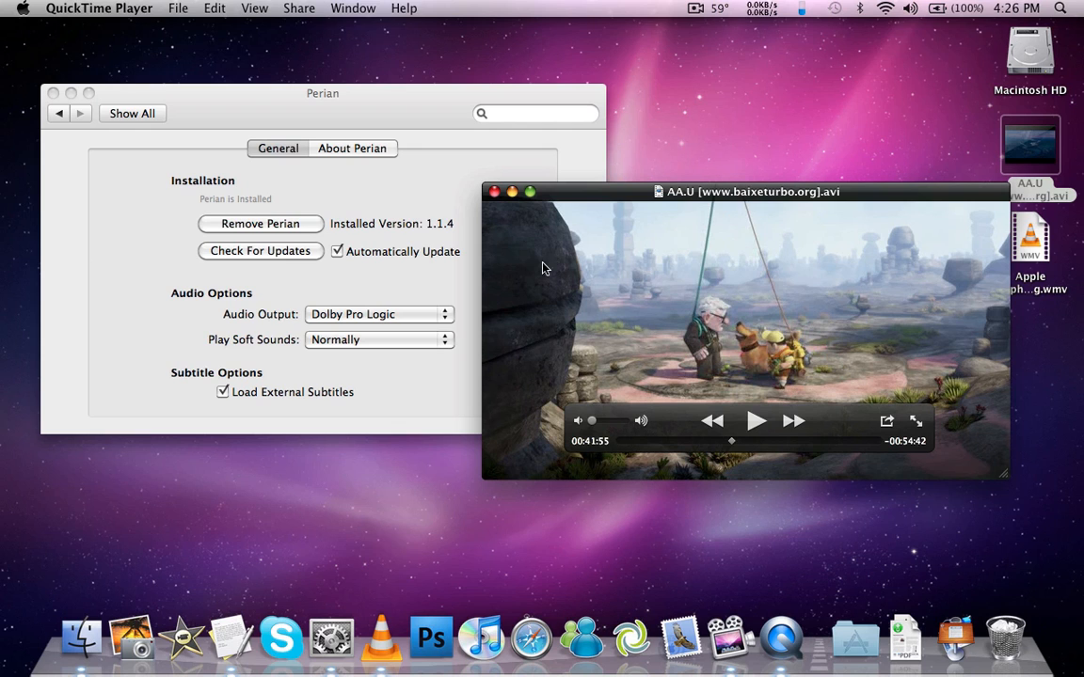
{"action": "left_click", "coordinate": [496, 192]}
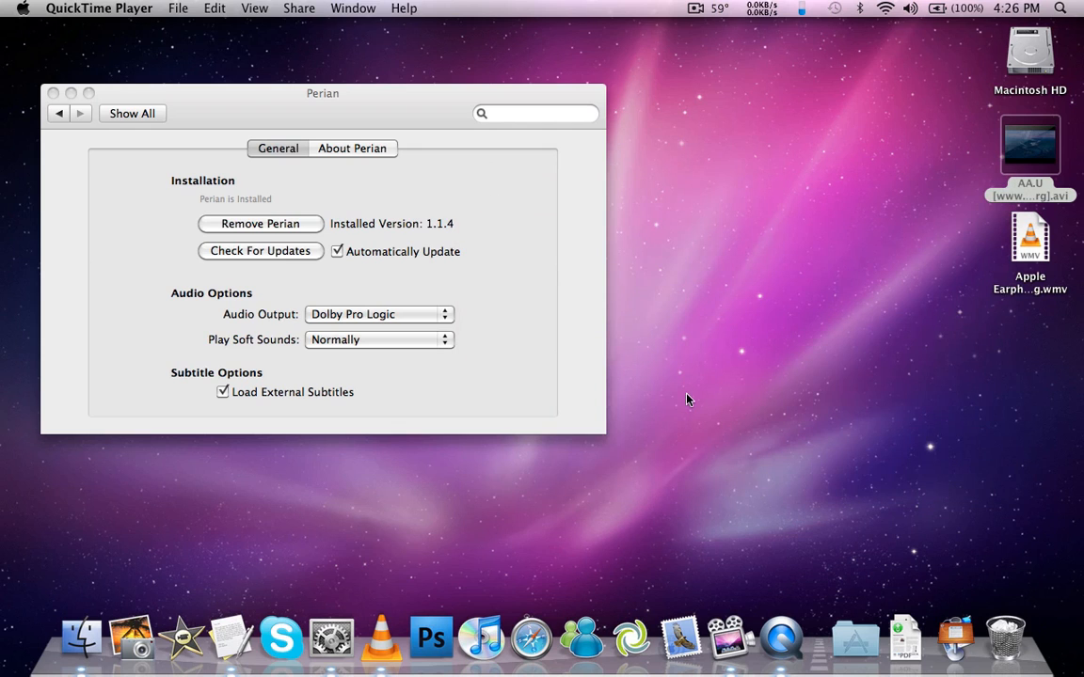
{"action": "mouse_move", "coordinate": [780, 645]}
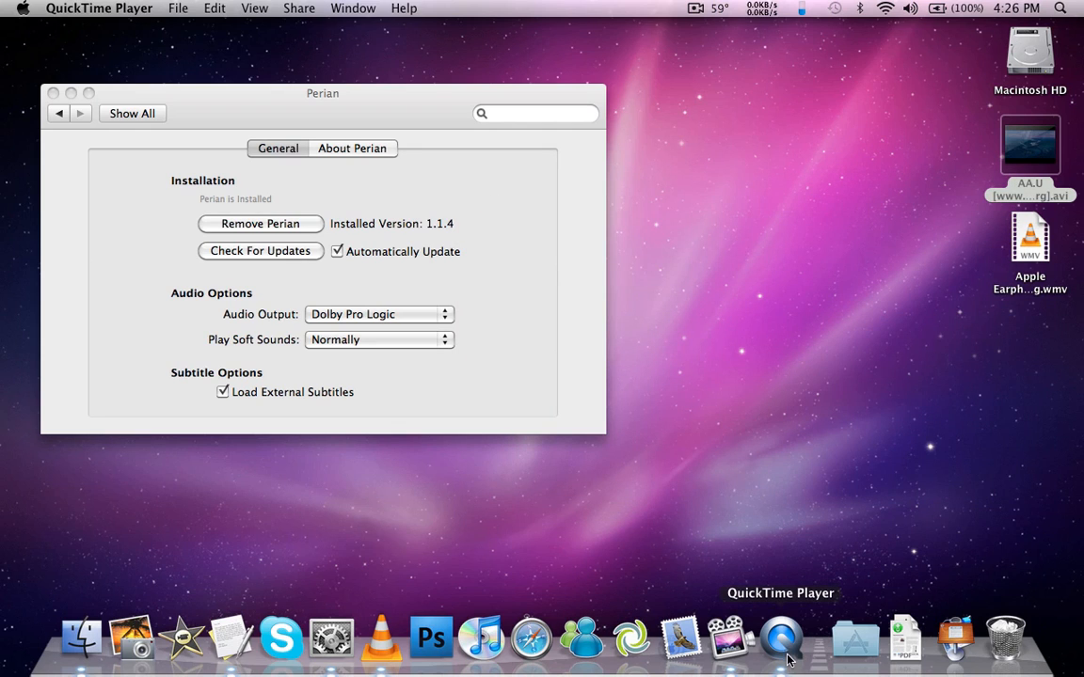
{"action": "mouse_move", "coordinate": [779, 651]}
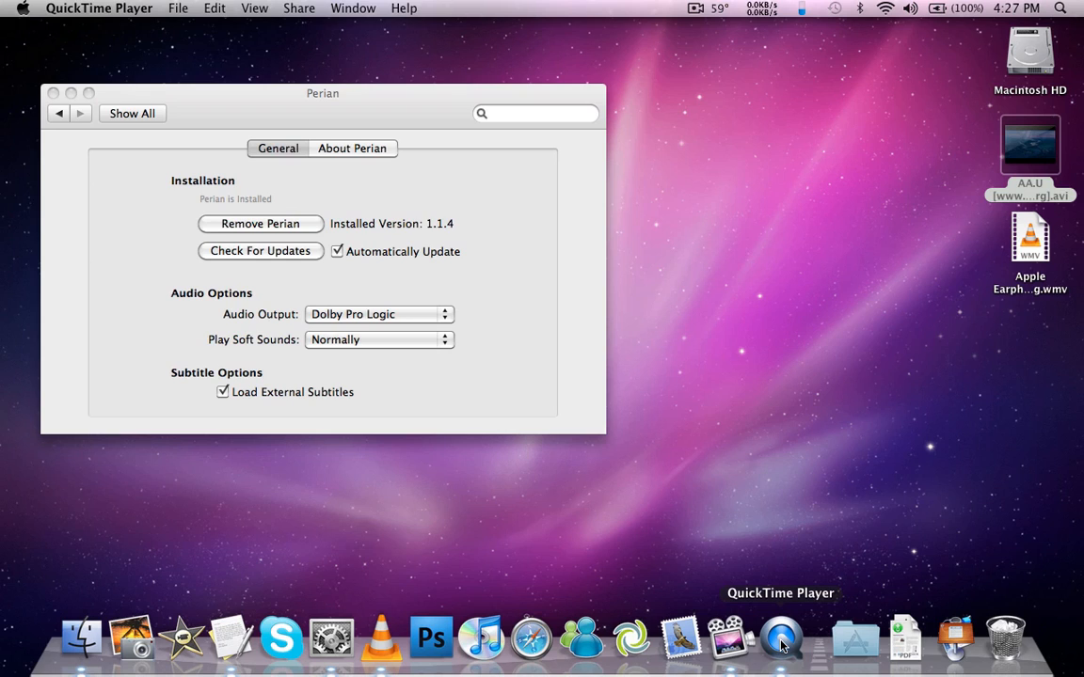
{"action": "mouse_move", "coordinate": [961, 325]}
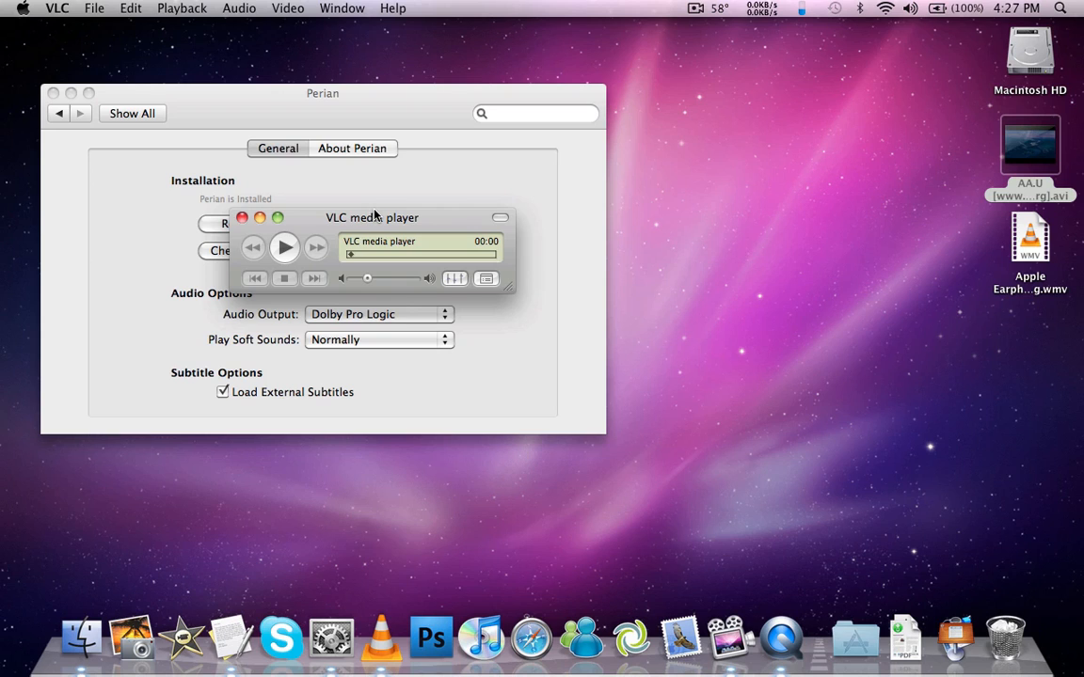
Step: Move the empty VLC controller window higher up over the Perian settings
{"action": "left_click_drag", "start_coordinate": [372, 217], "coordinate": [367, 180]}
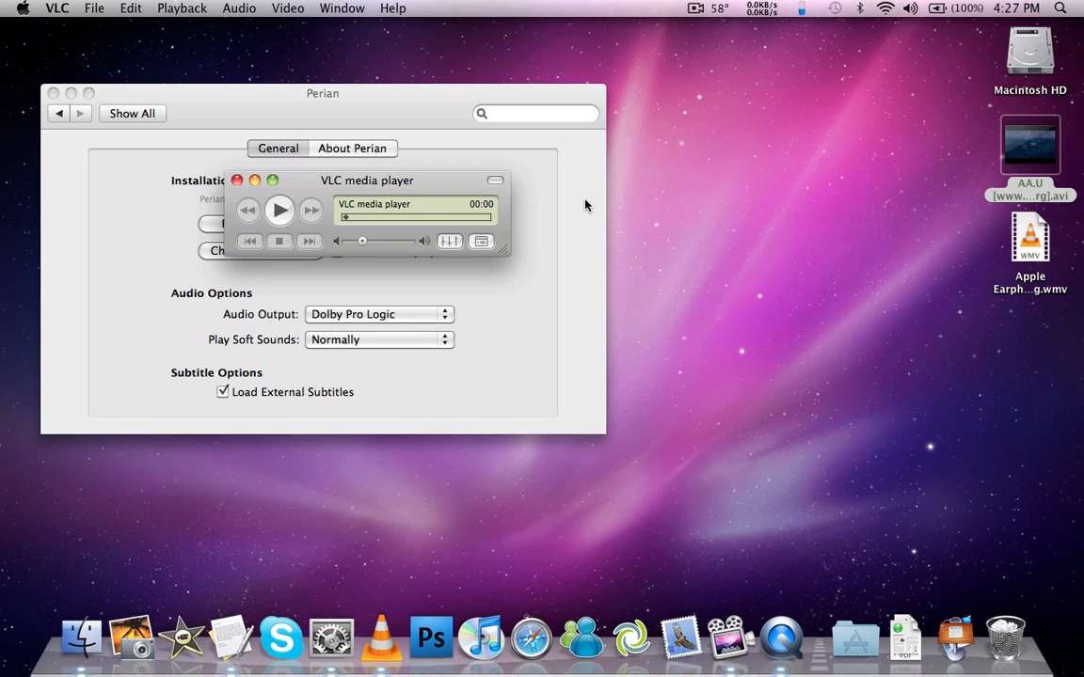
{"action": "mouse_move", "coordinate": [592, 200]}
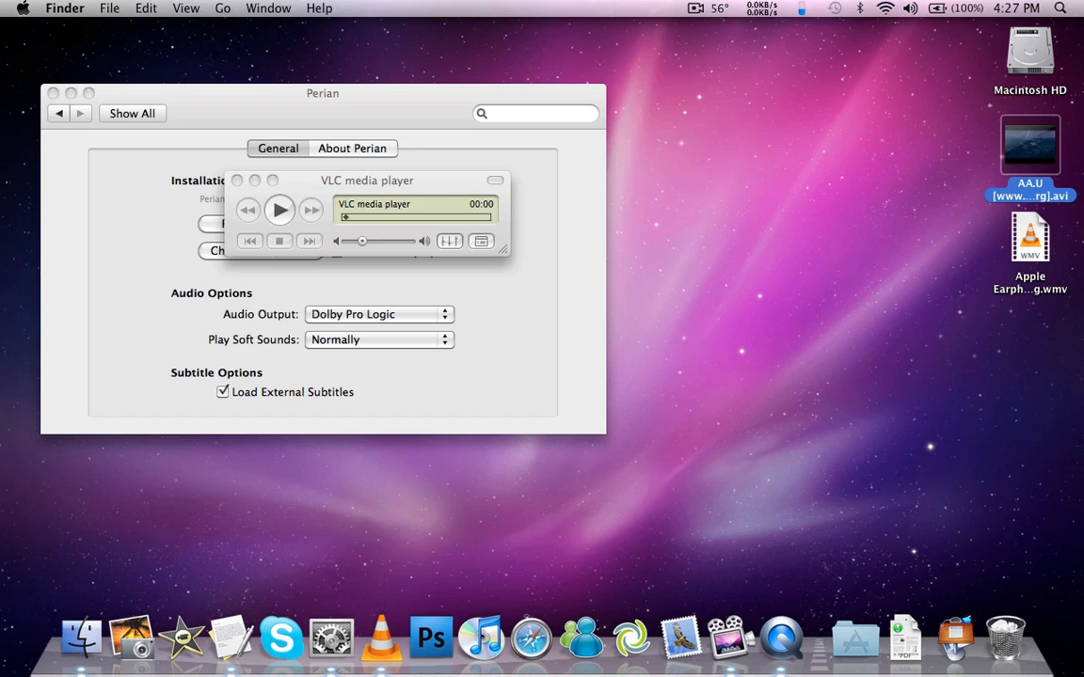
Step: Move the WMV file from the desktop's right edge to its centre and select it
{"action": "left_click_drag", "start_coordinate": [1029, 235], "coordinate": [725, 221]}
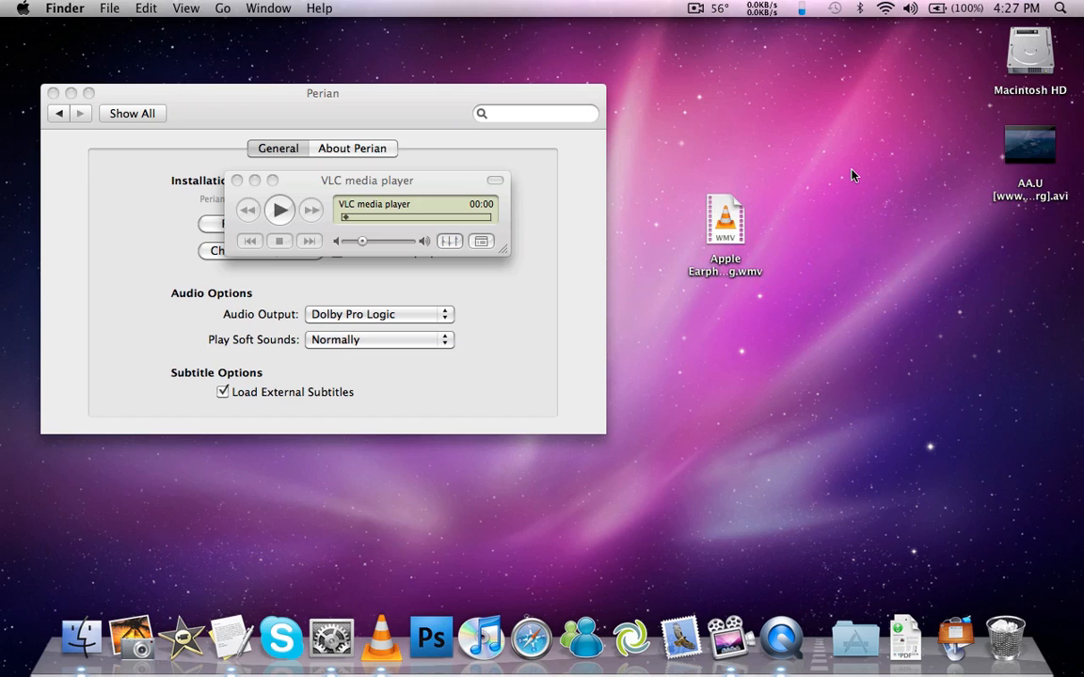
{"action": "mouse_move", "coordinate": [747, 208]}
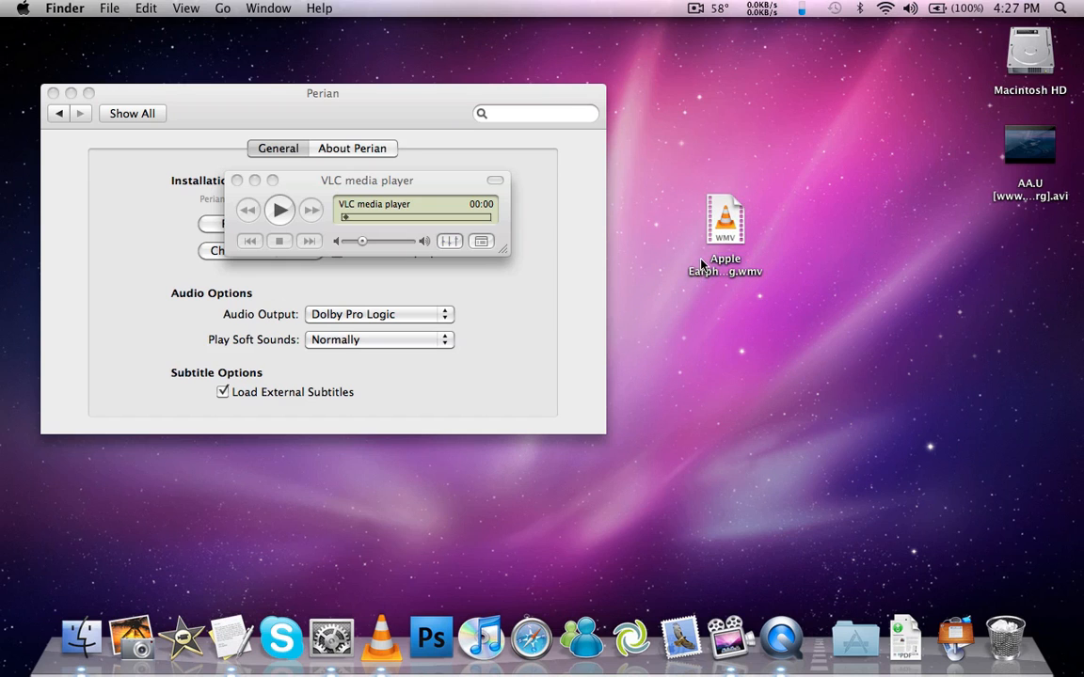
{"action": "mouse_move", "coordinate": [725, 271]}
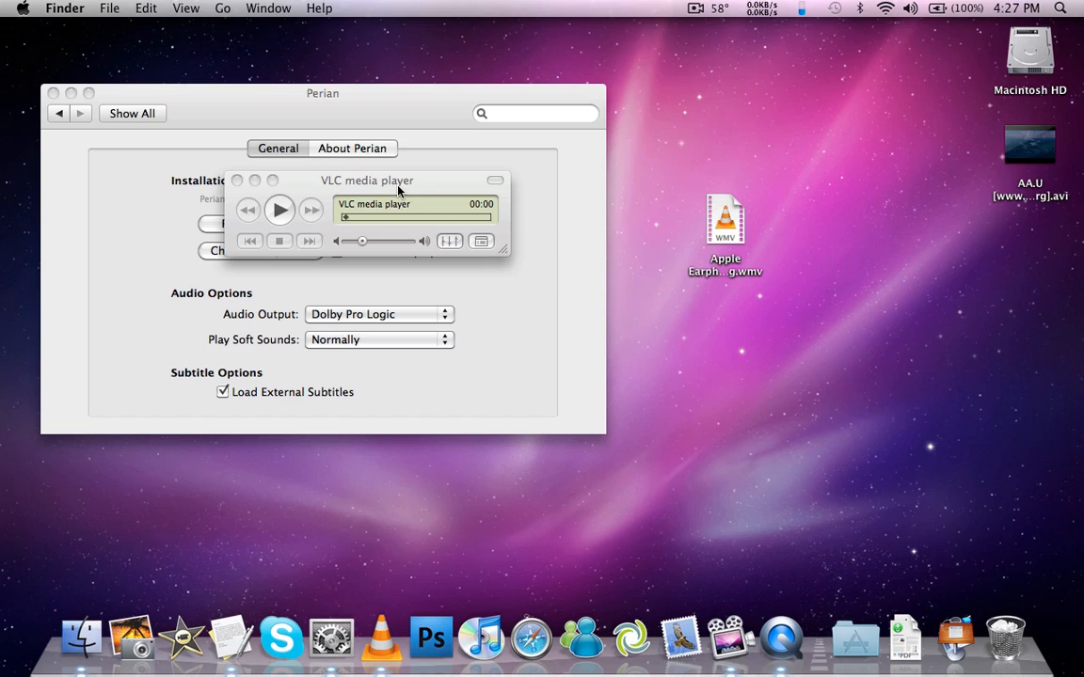
{"action": "left_click", "coordinate": [724, 221]}
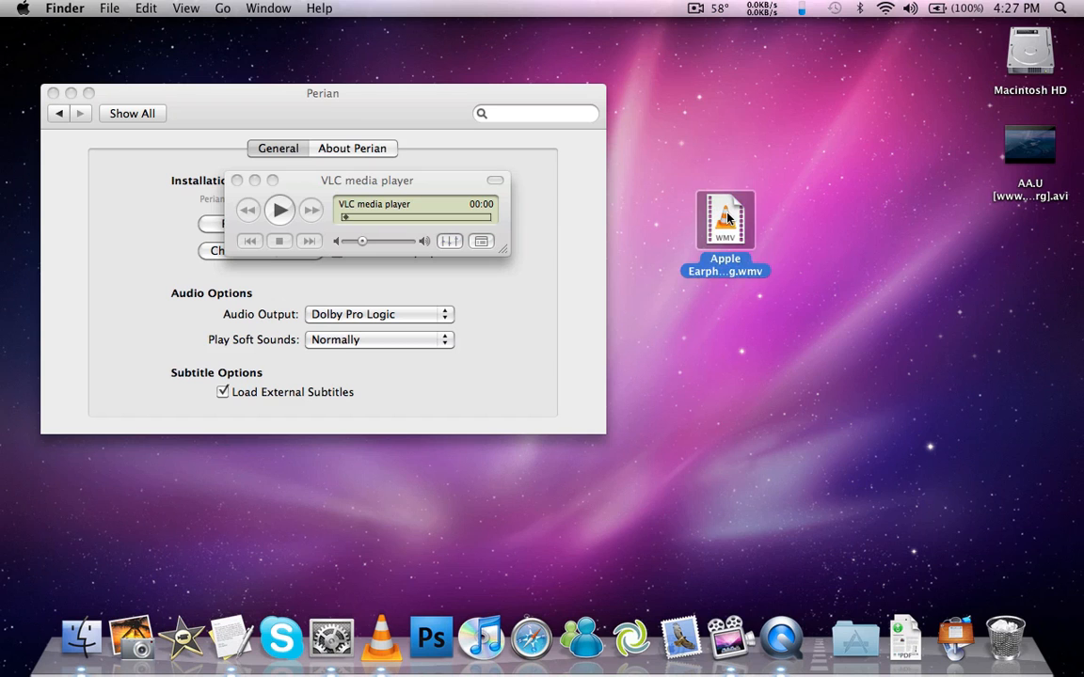
Step: Play the WMV video in VLC, then close the player window
{"action": "double_click", "coordinate": [726, 220]}
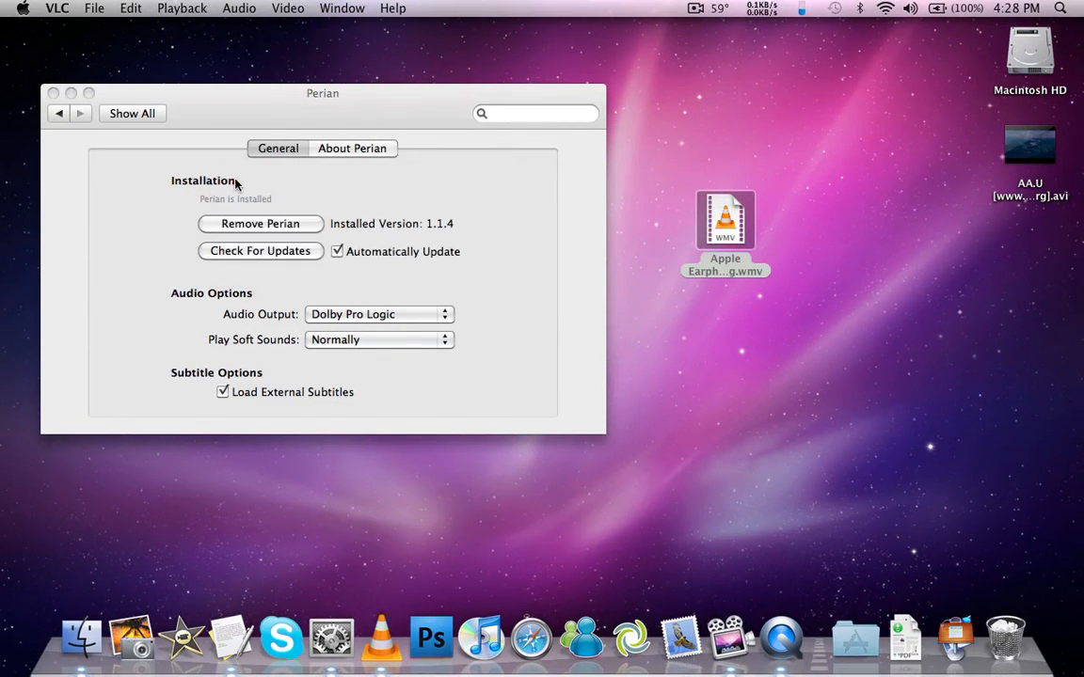
{"action": "left_click", "coordinate": [63, 90]}
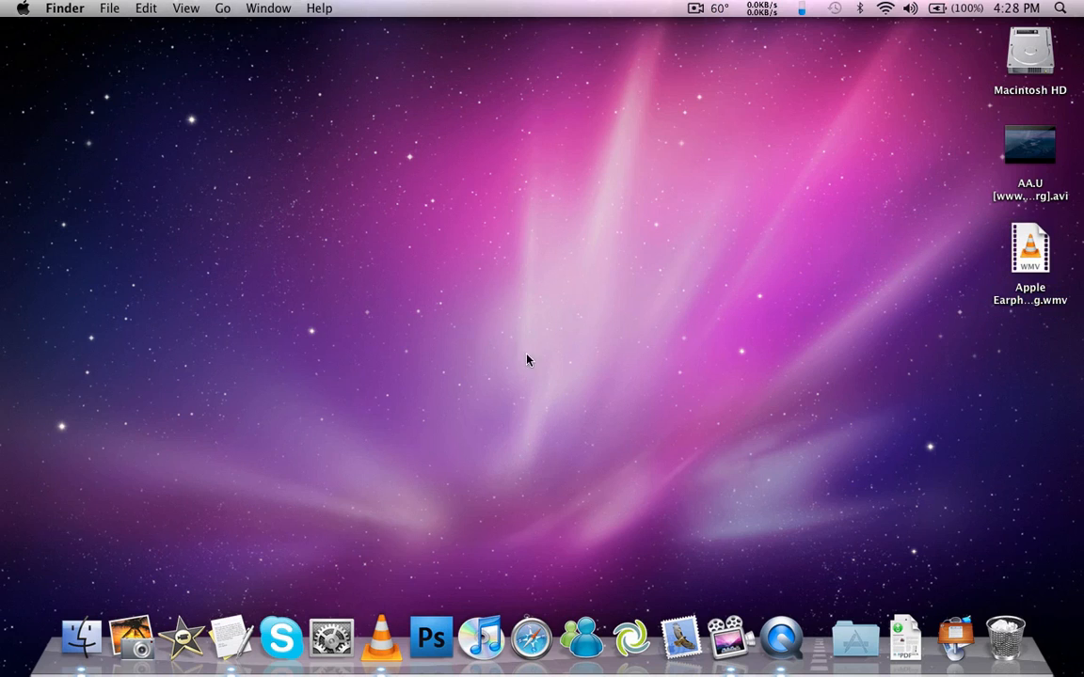
{"action": "mouse_move", "coordinate": [471, 390]}
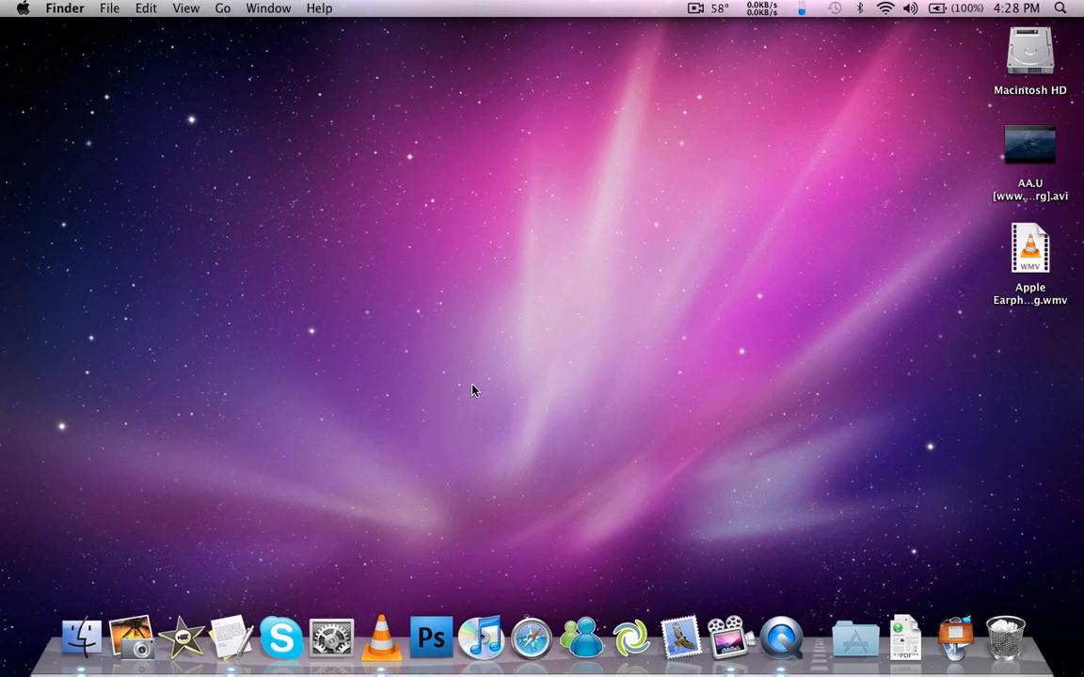
{"action": "mouse_move", "coordinate": [687, 49]}
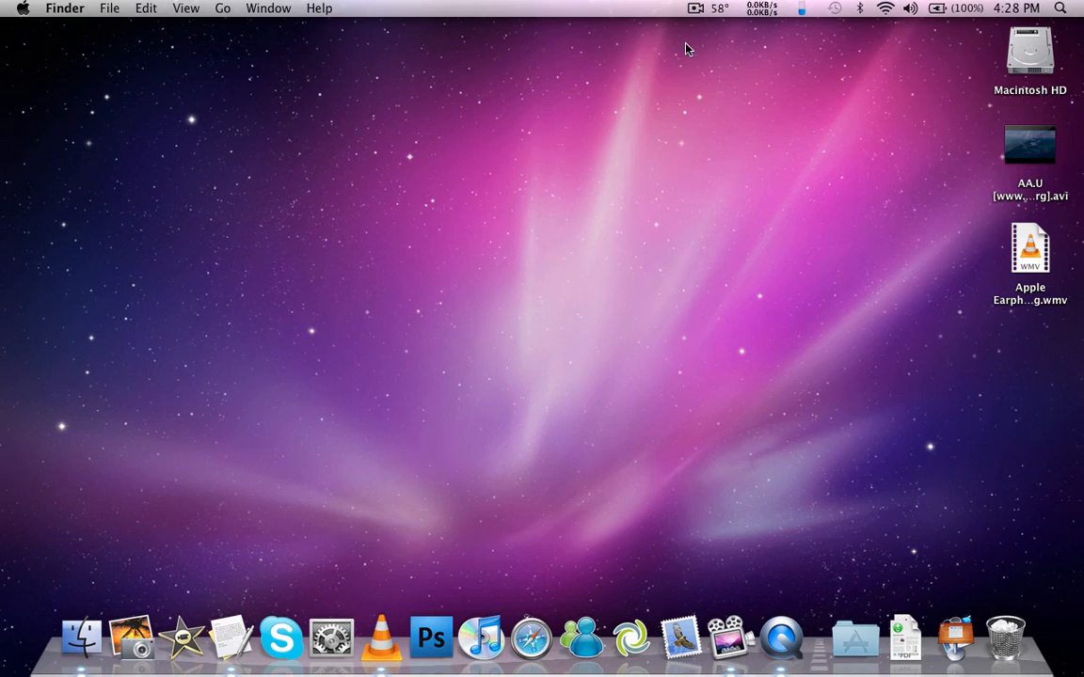